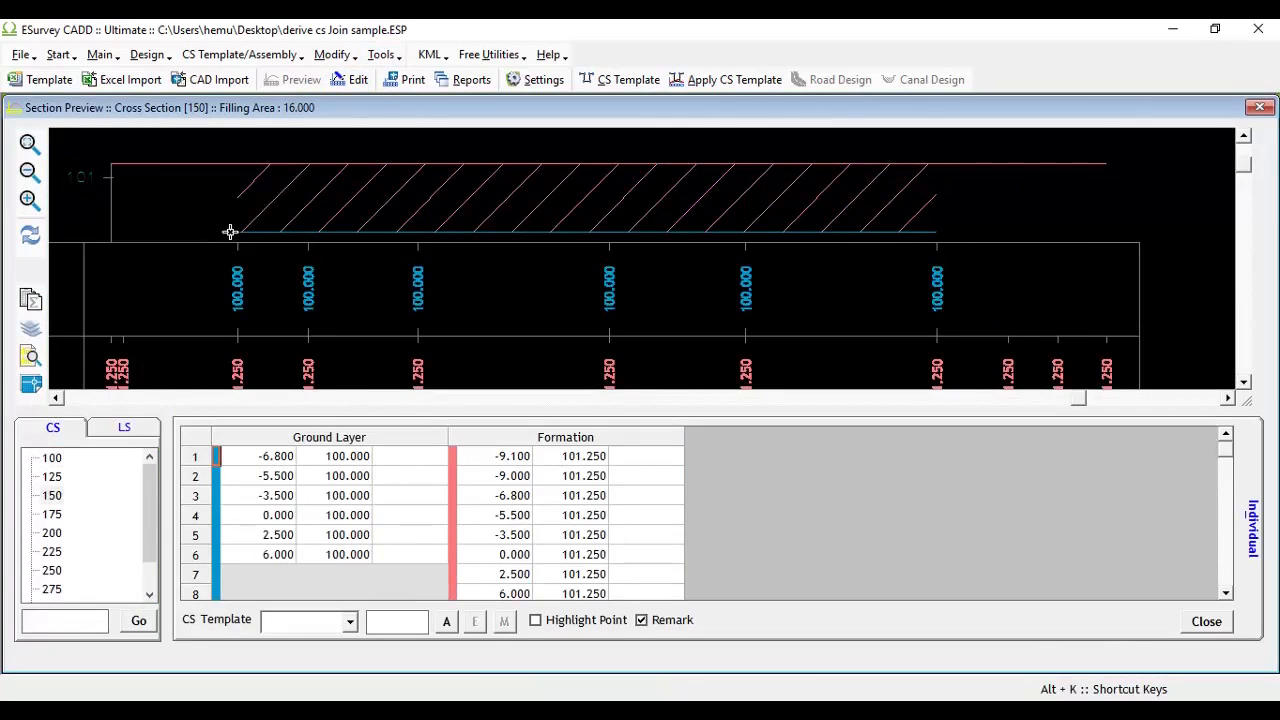
mouse_move(1084, 156)
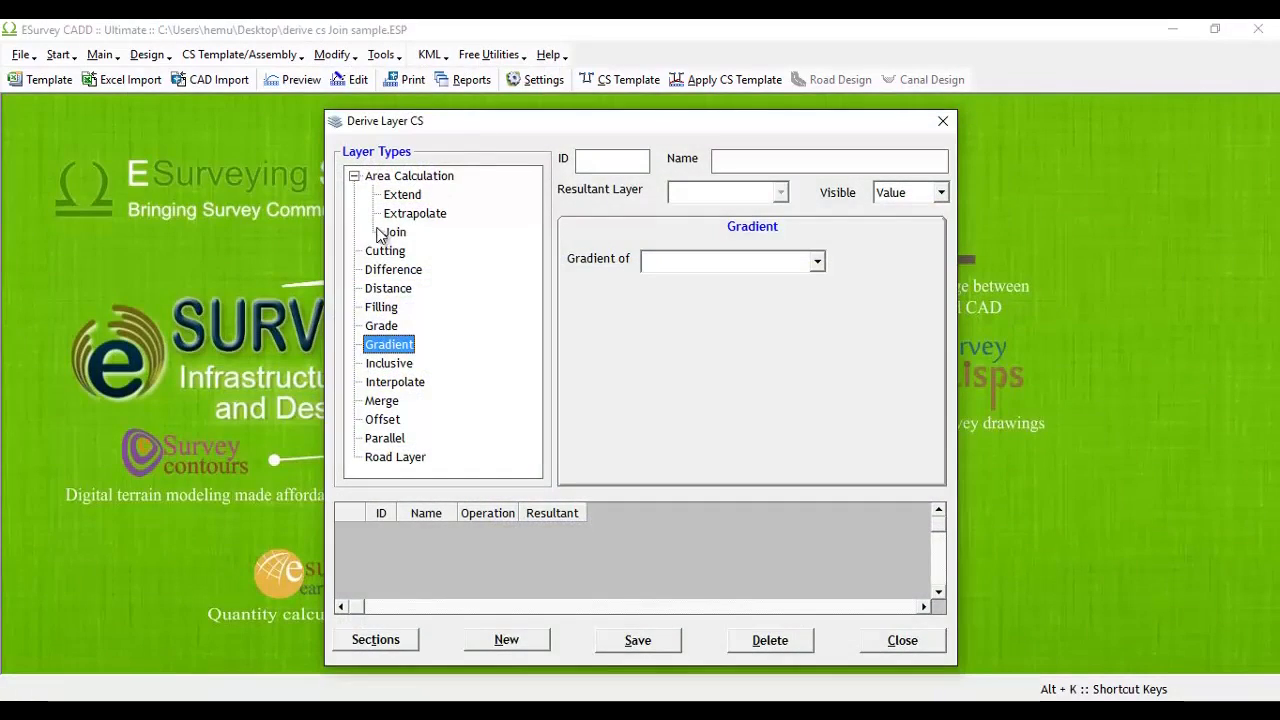
- Start a new Join-type derived layer named Join
click(396, 232)
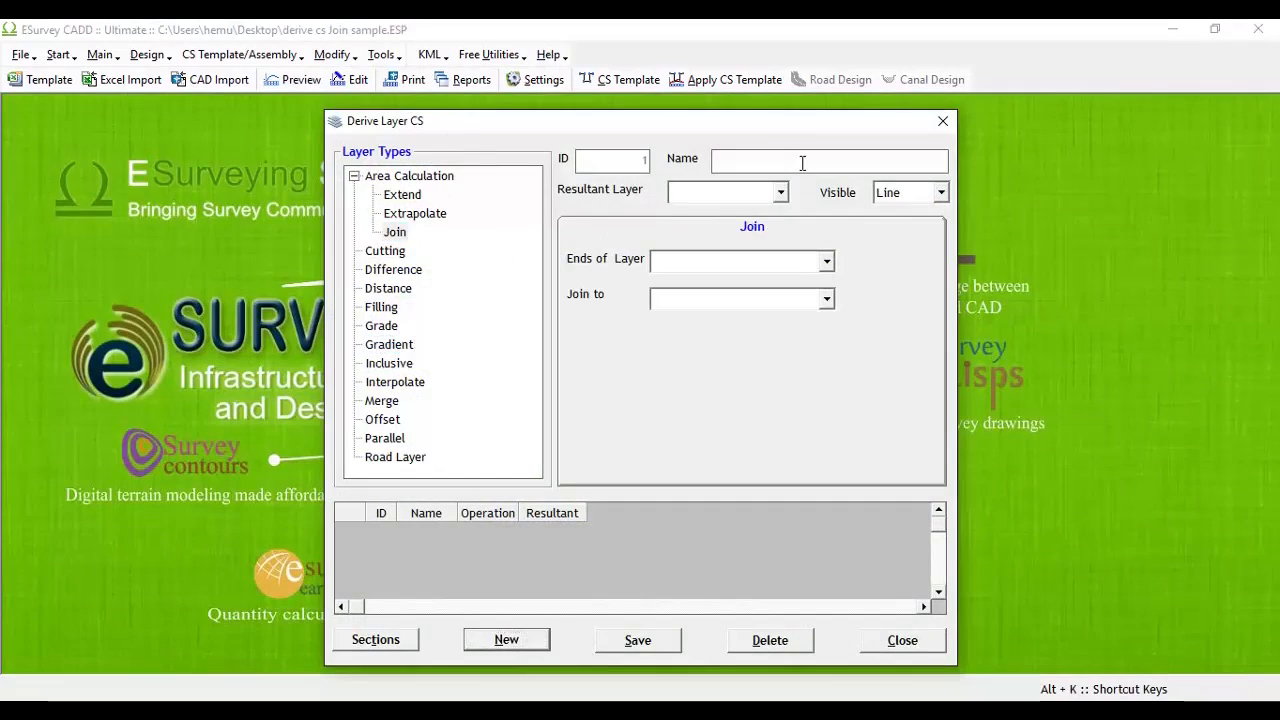
text(Join)
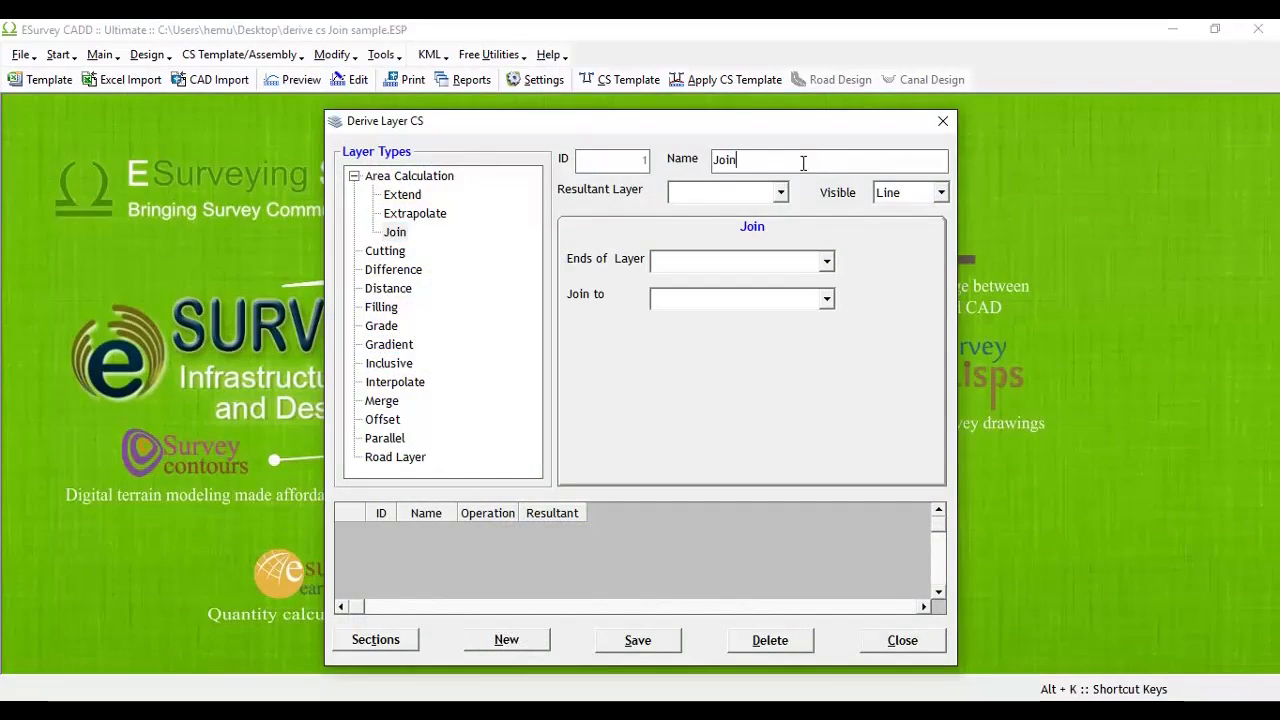
click(780, 192)
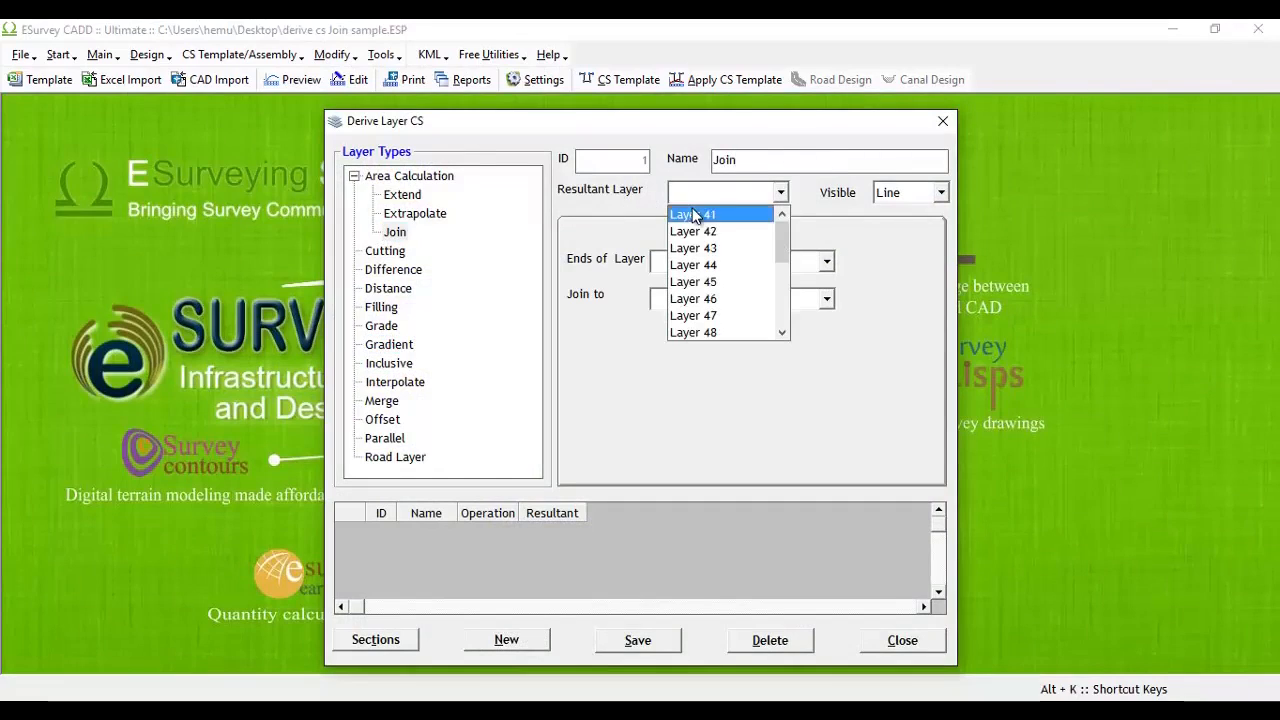
- Save the Join layer with resultant Layer 41, joining Ground Layer ends to Formation, and return to the section preview
click(692, 214)
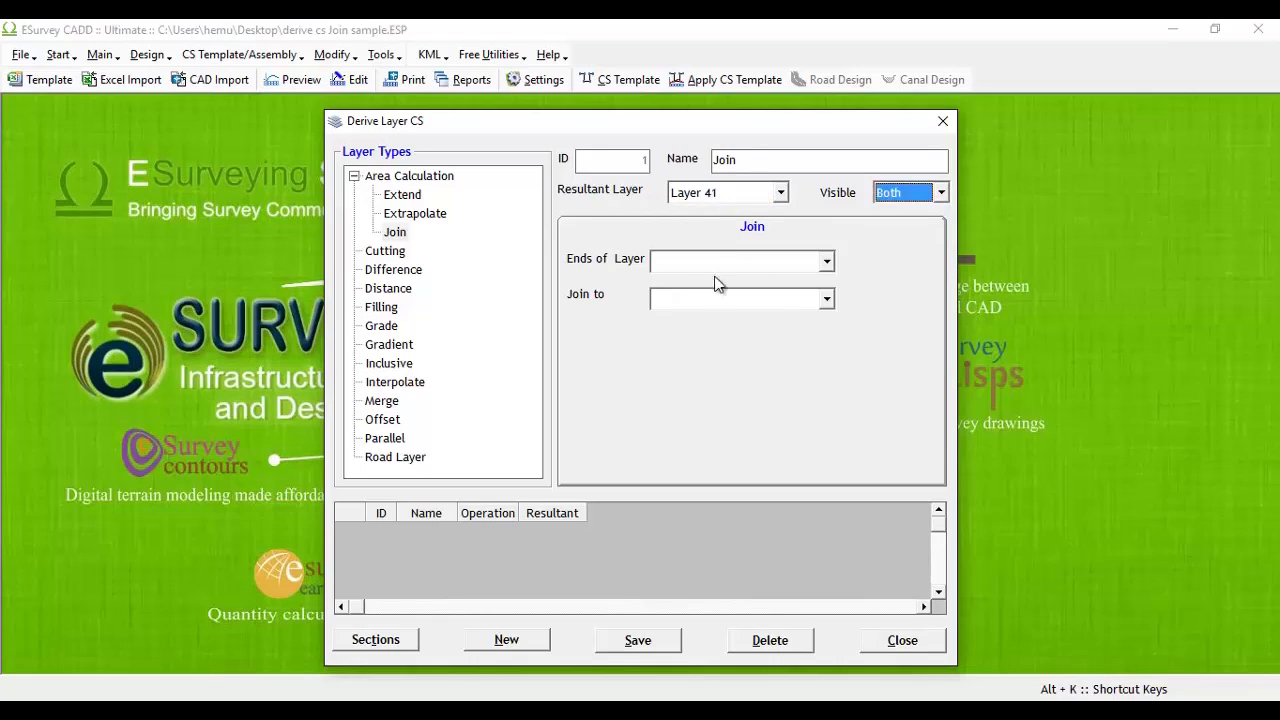
click(826, 260)
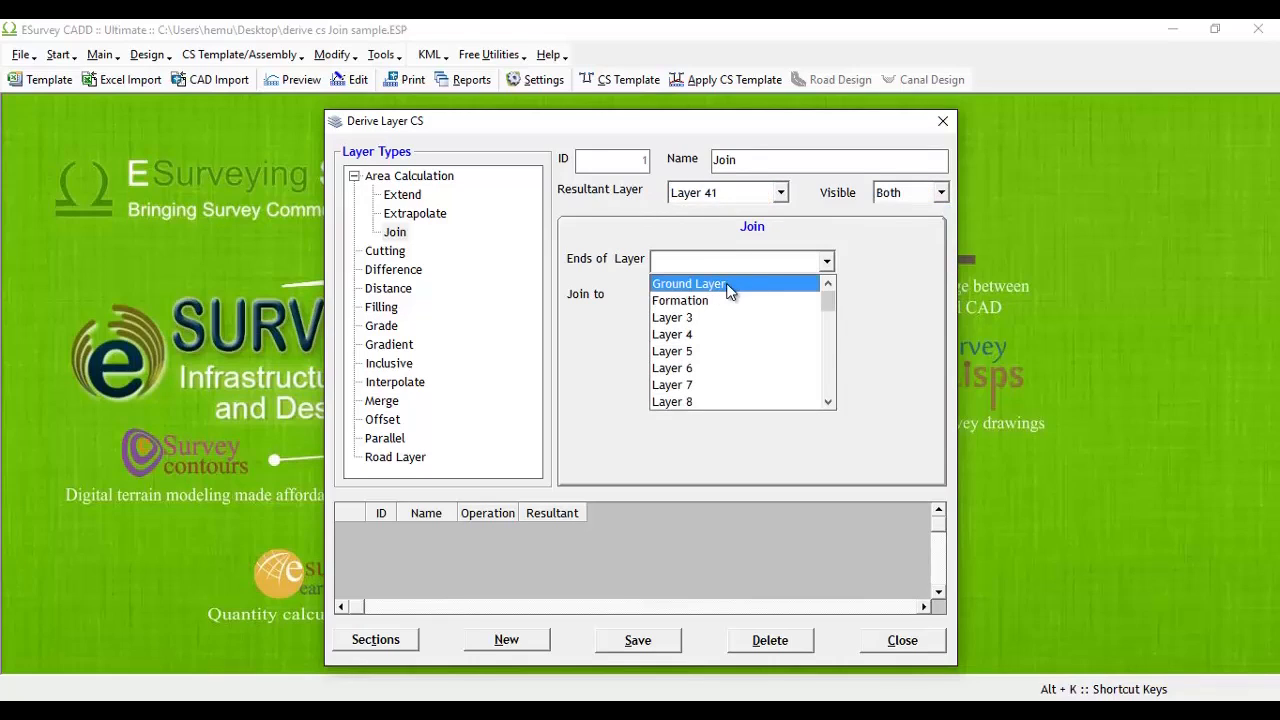
click(688, 284)
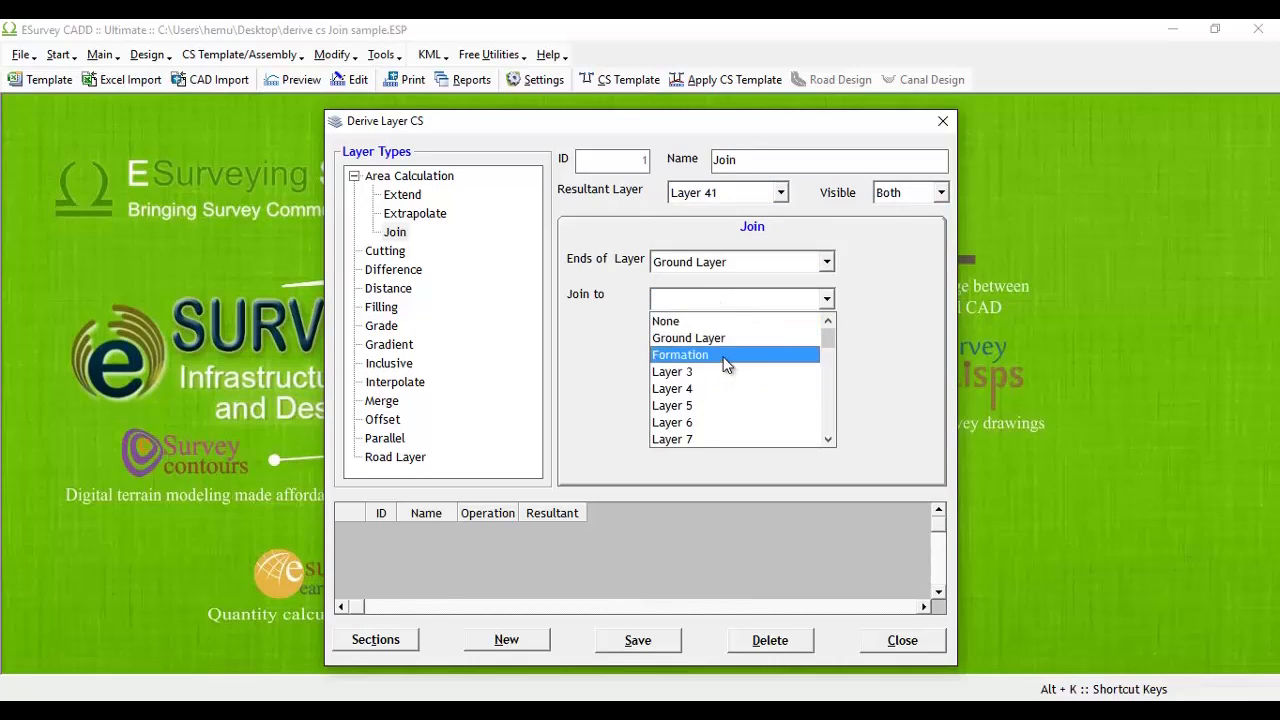
click(636, 640)
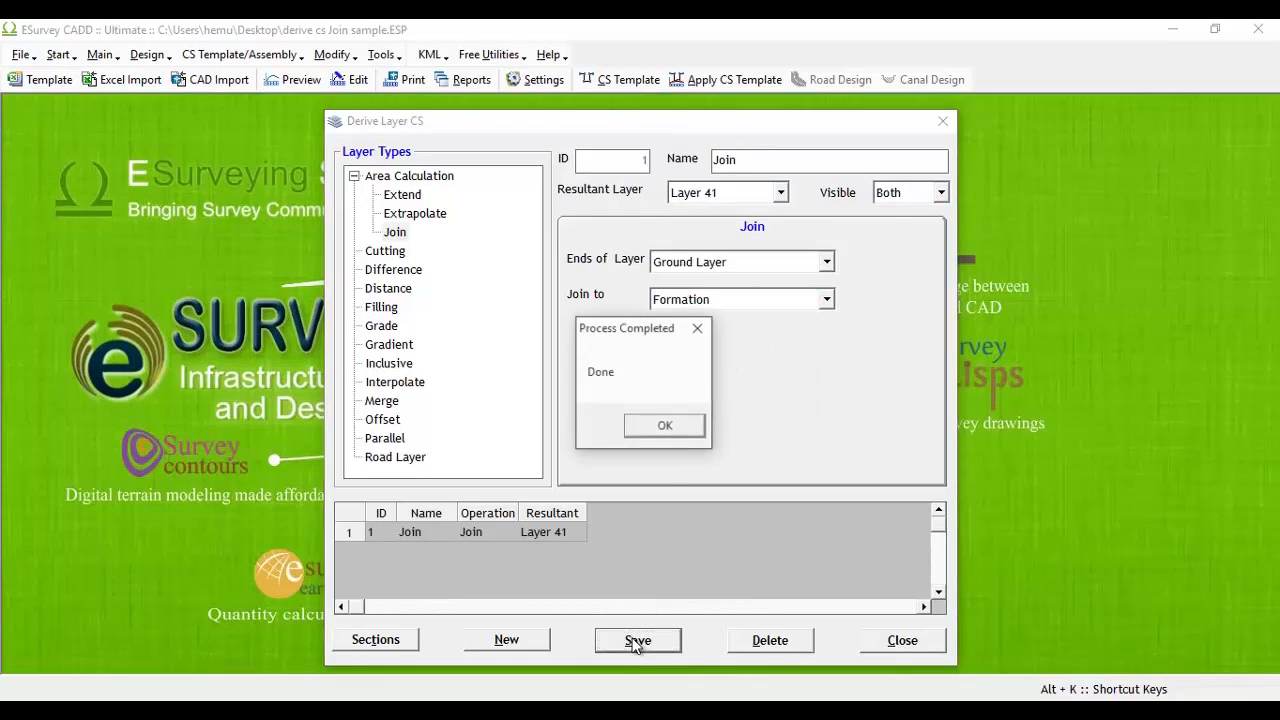
click(664, 424)
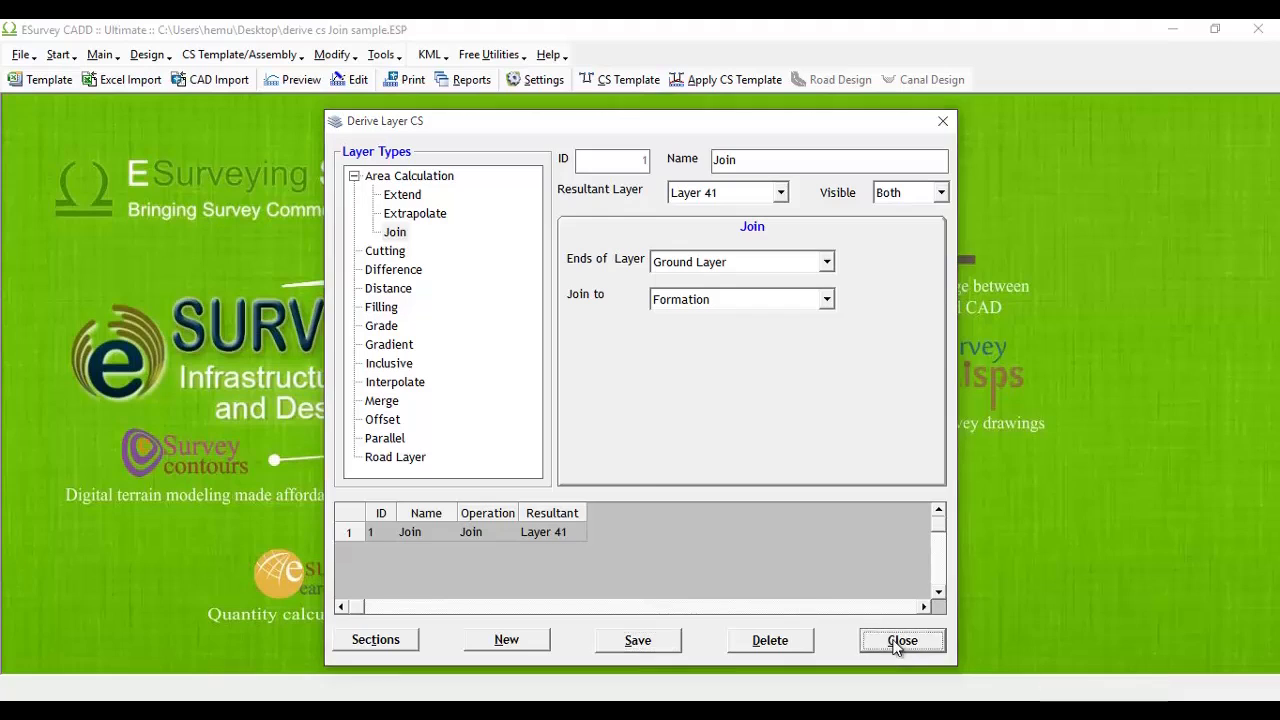
click(900, 640)
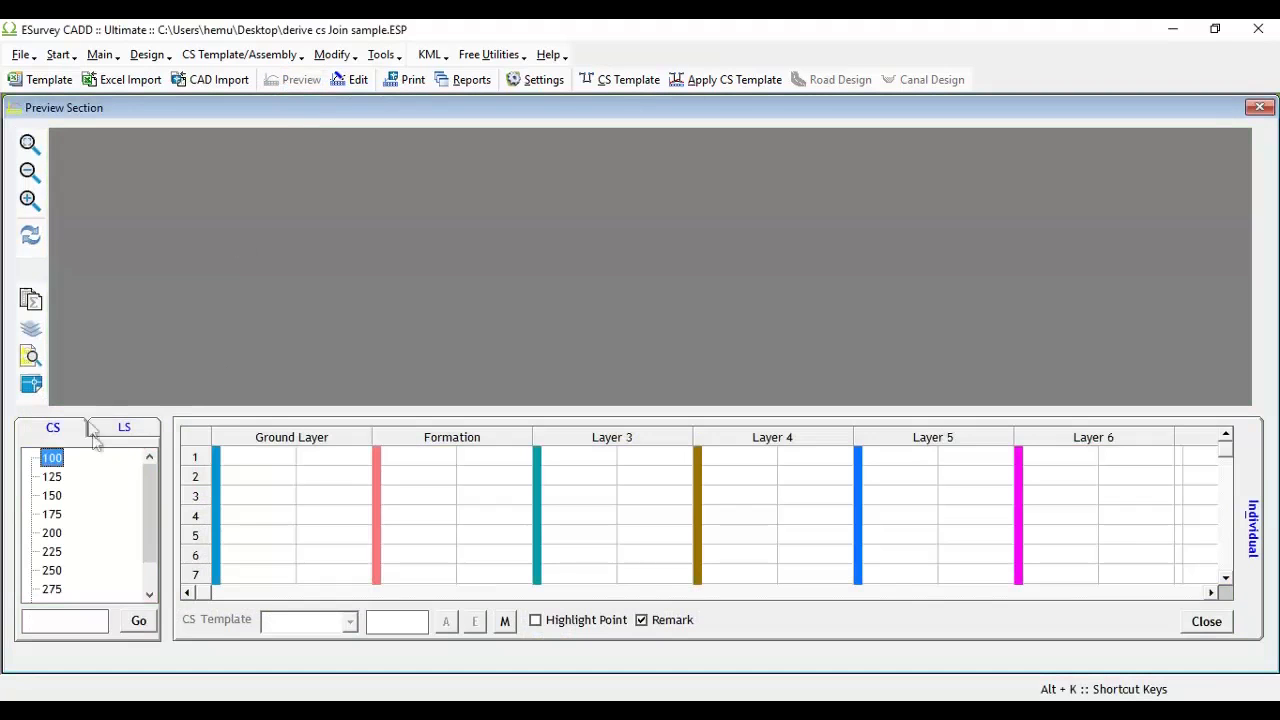